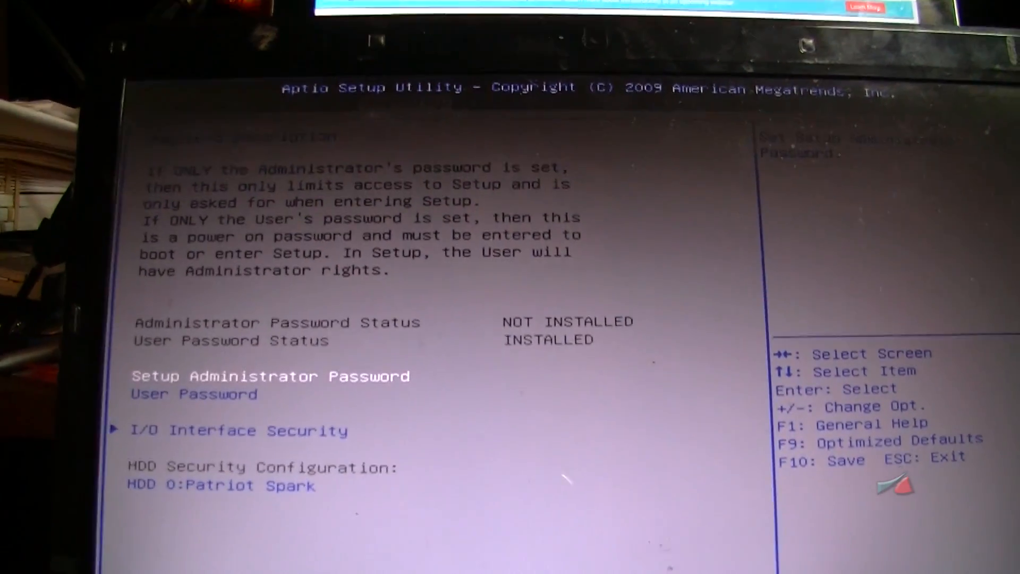
Step: Move the highlight down from Setup Administrator Password to User Password
key(Down)
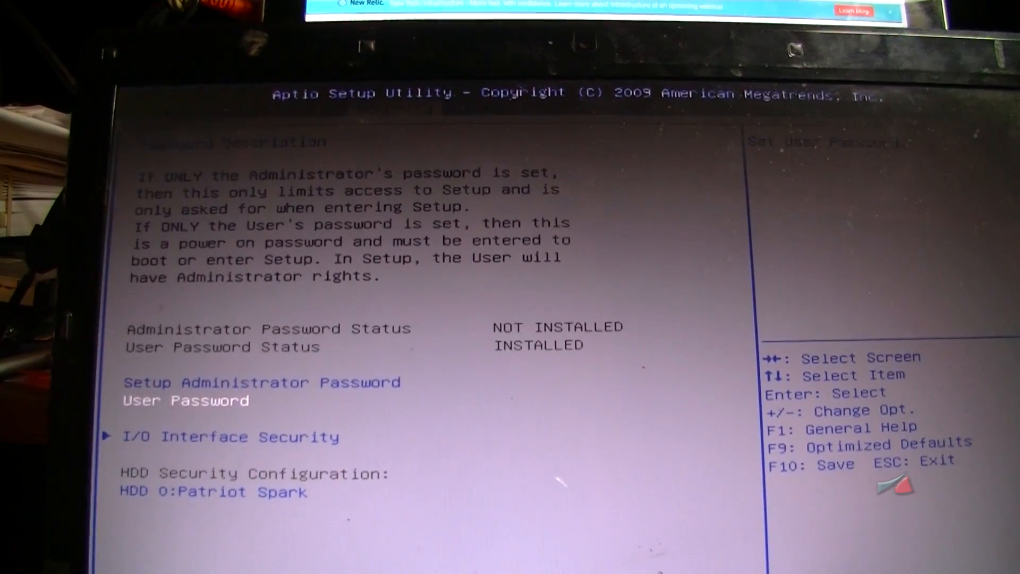